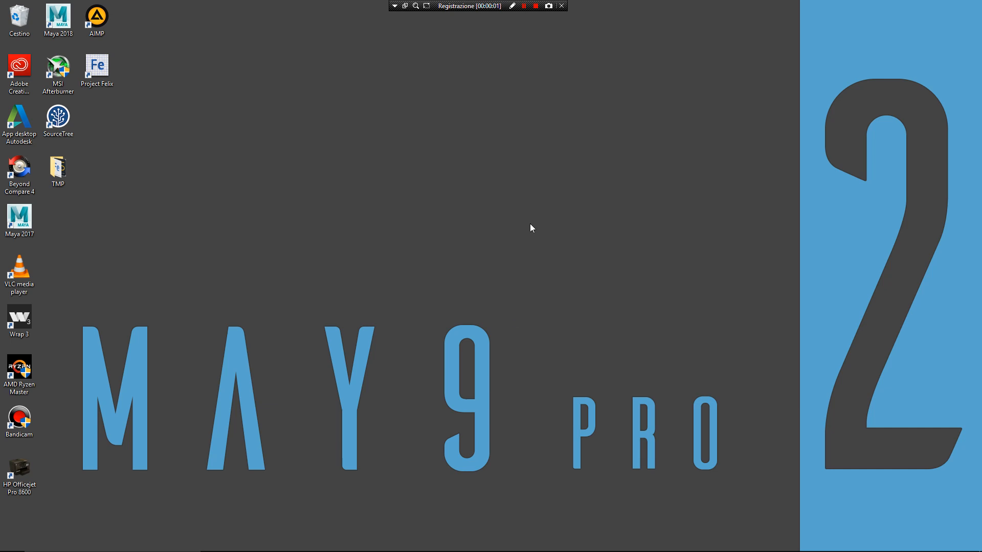
mouse_move(534, 229)
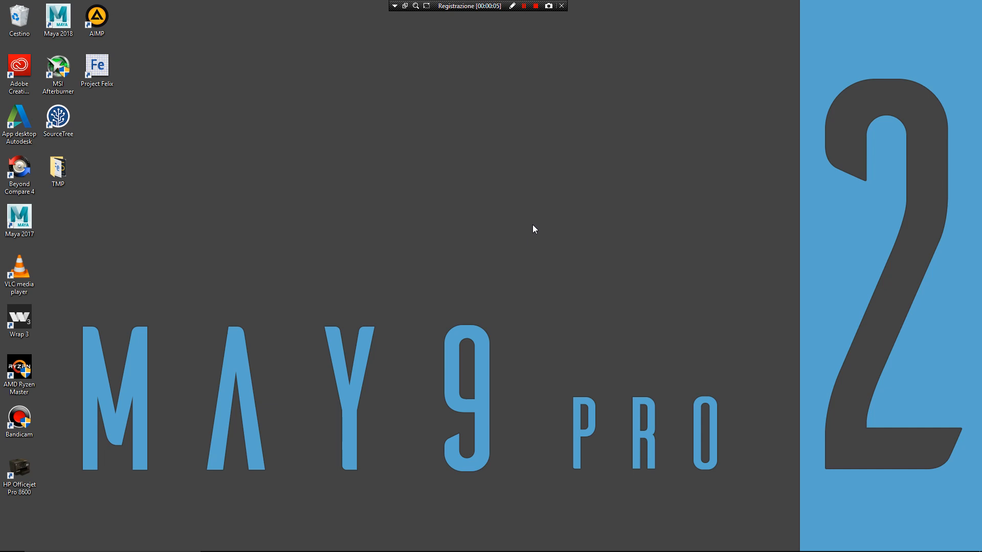
mouse_move(536, 228)
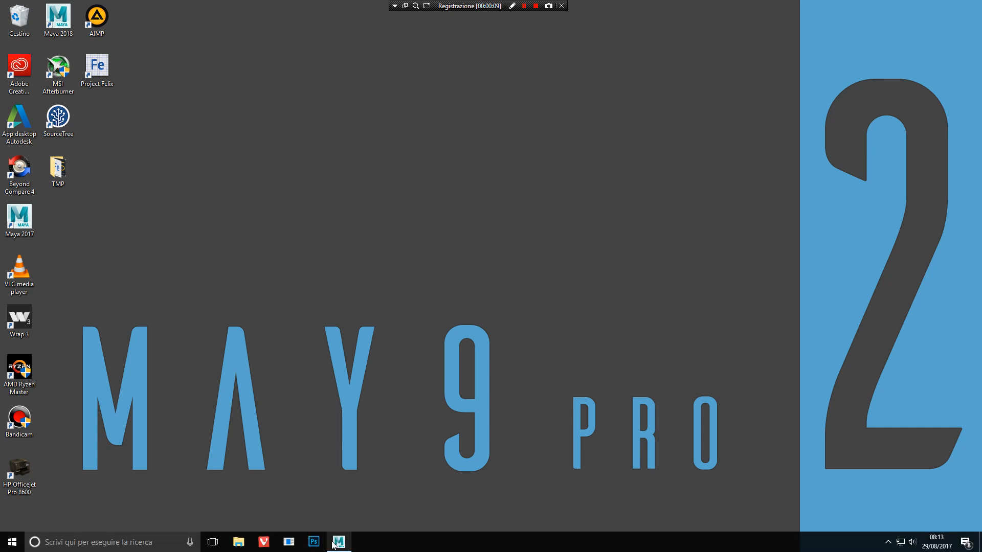
Switch to Maya and pick Thick Cloud as the nParticle style from the marking menu
left_click(338, 543)
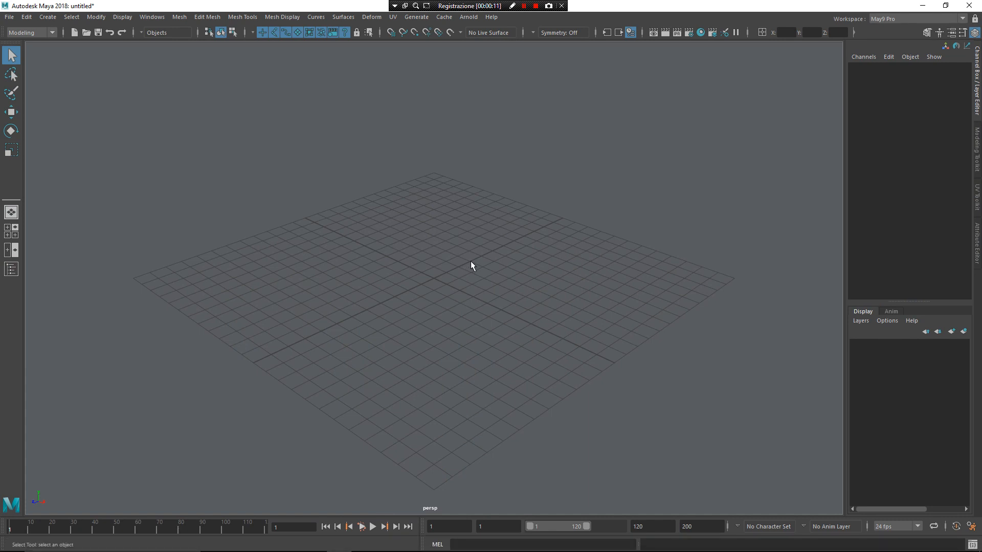
mouse_move(492, 267)
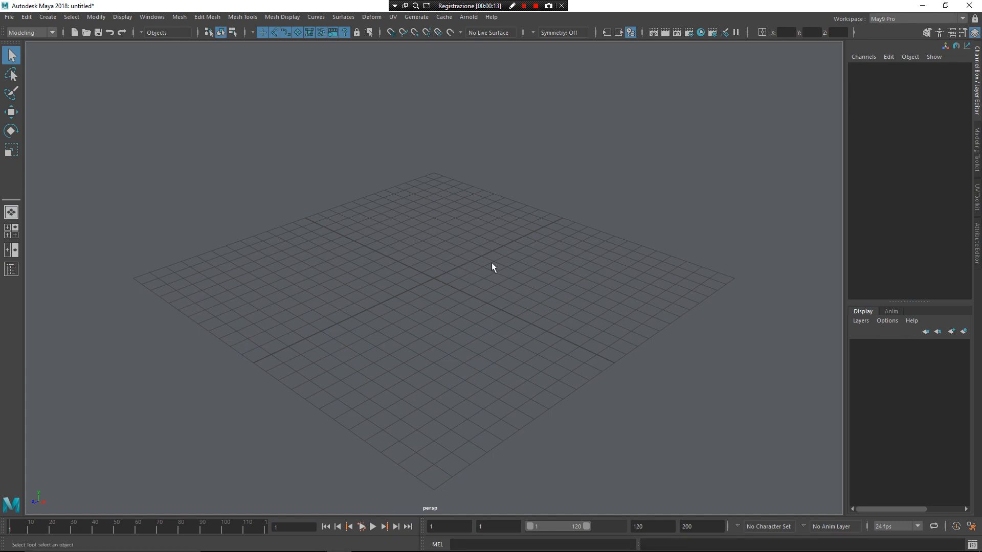
mouse_move(495, 287)
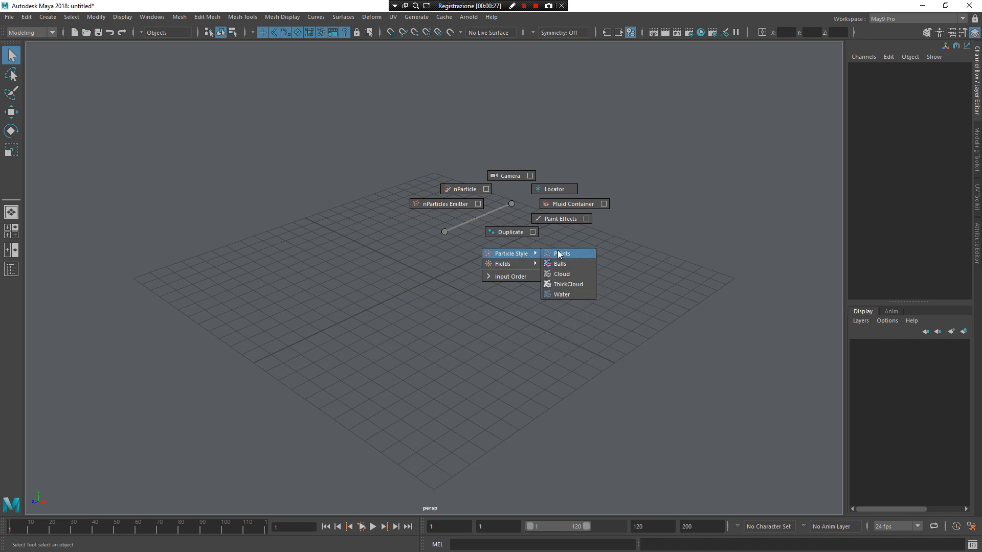
mouse_move(567, 294)
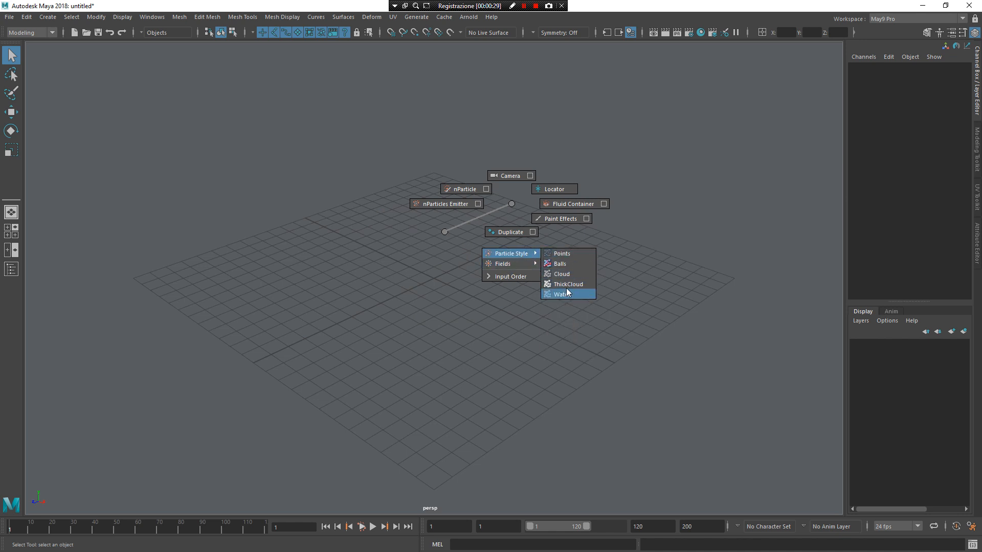
mouse_move(568, 284)
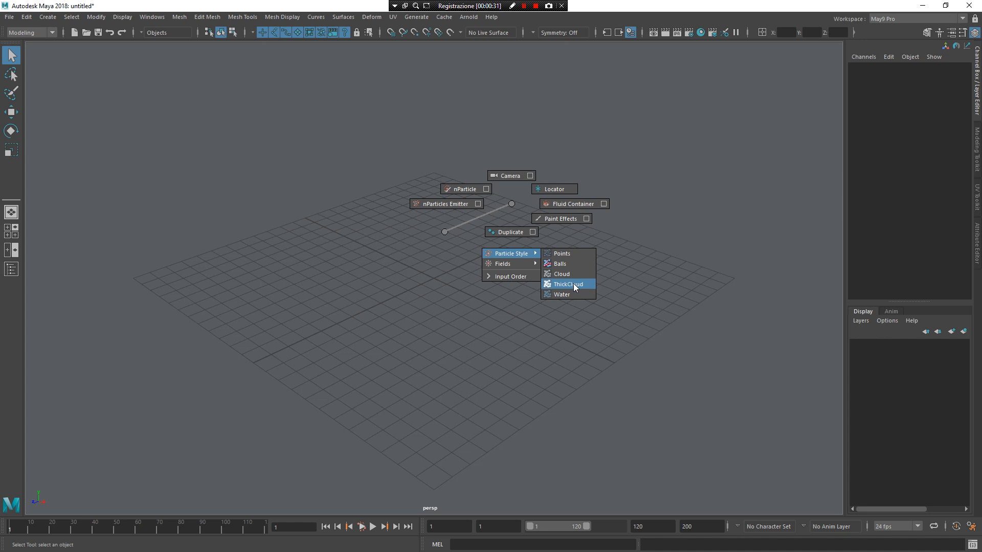
left_click(567, 283)
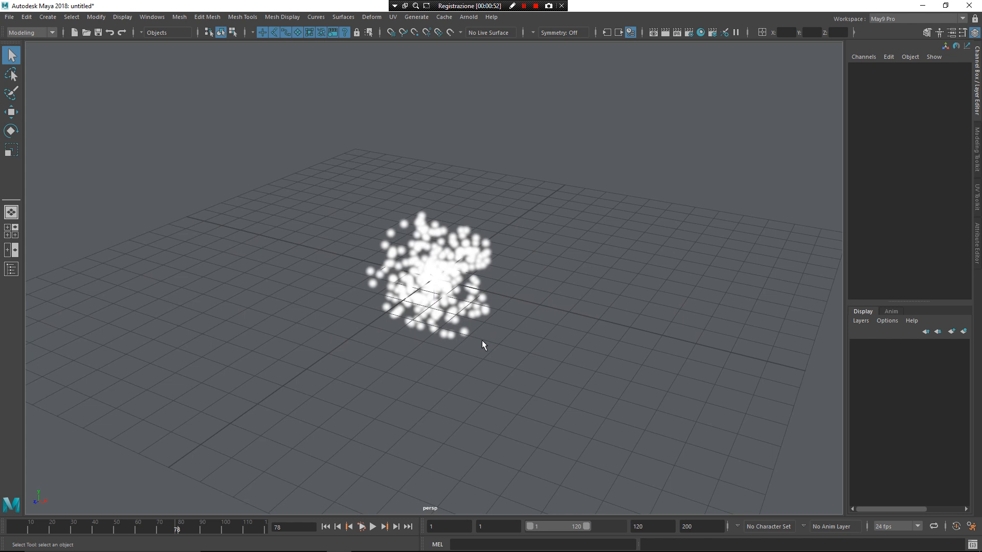
mouse_move(443, 269)
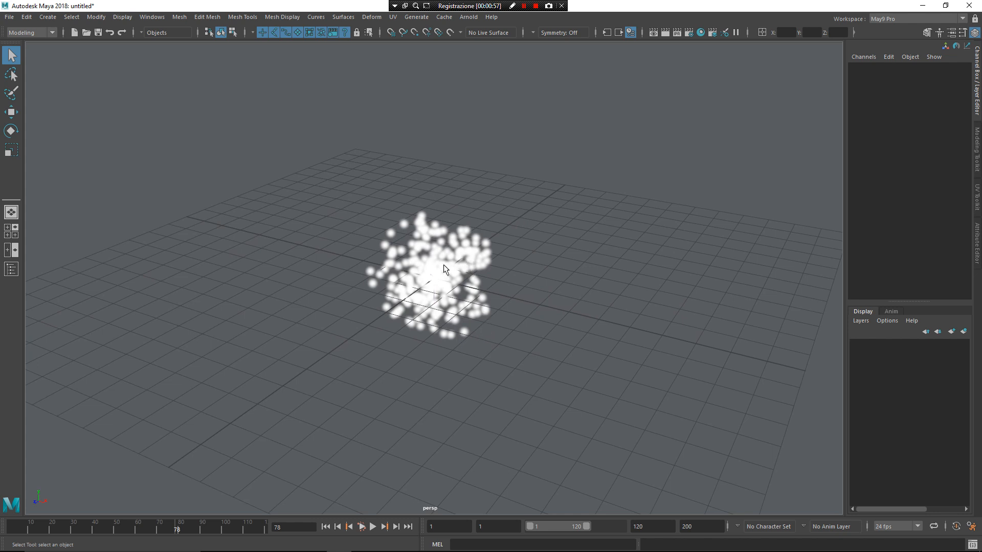
Convert nParticle1 to the Water style, then back to a cloud-like style
left_click(442, 263)
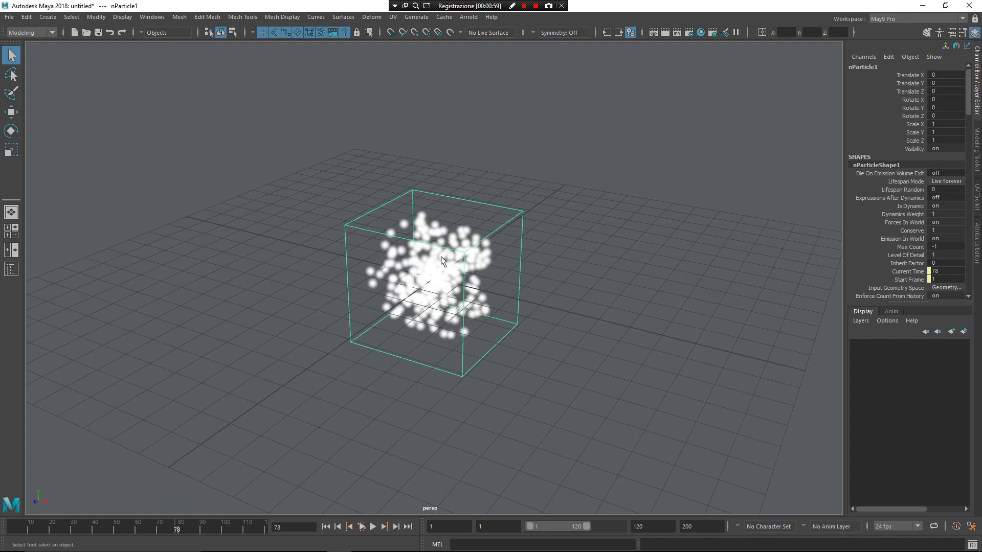
right_click(442, 261)
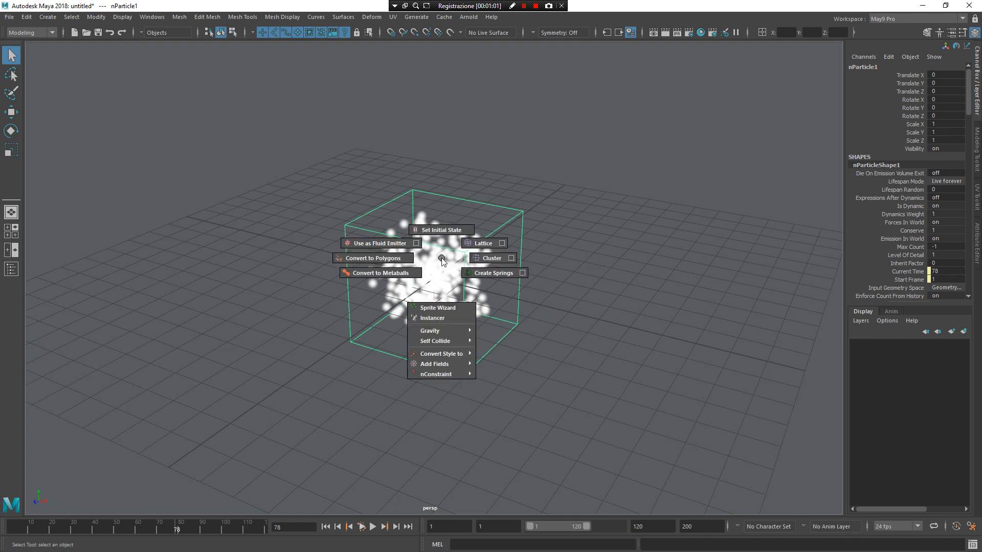
mouse_move(440, 354)
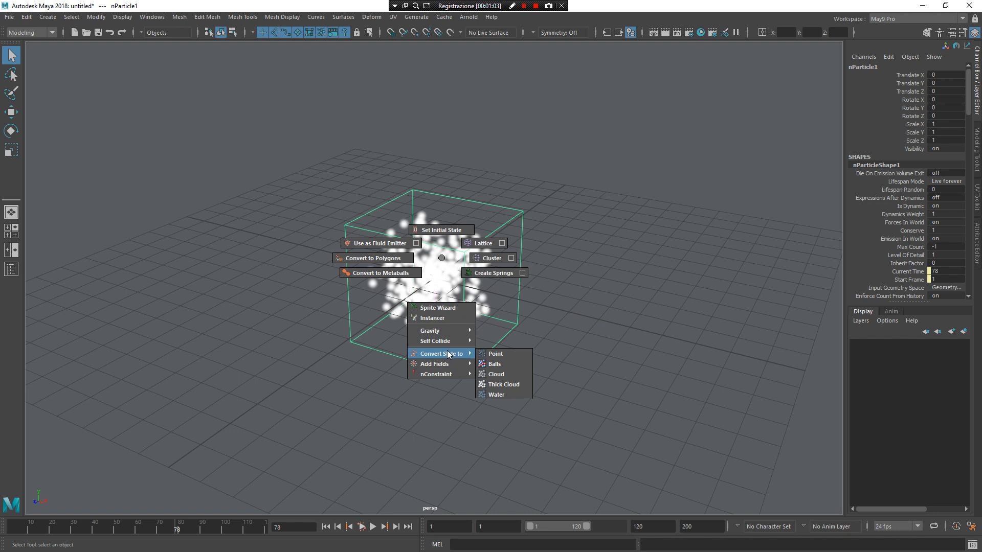
mouse_move(445, 355)
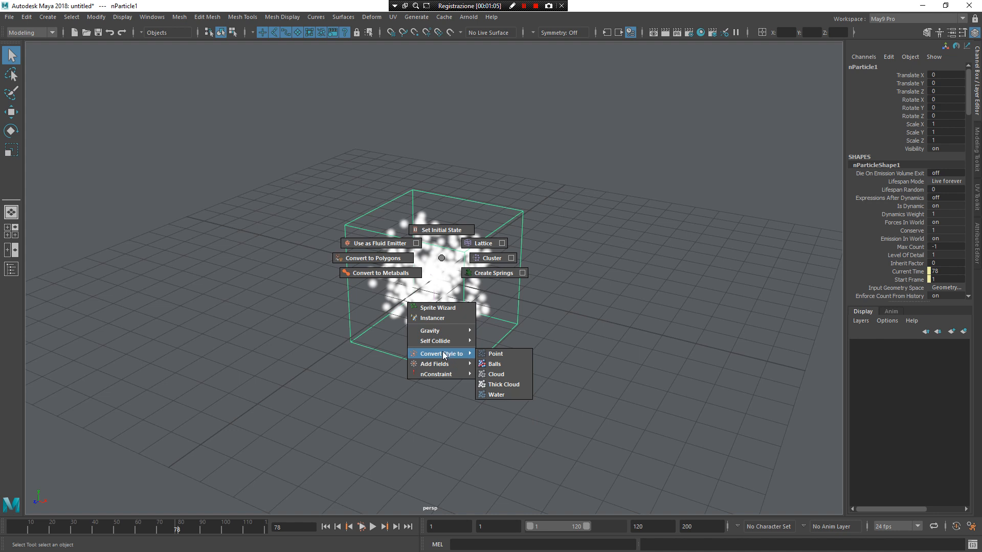
left_click(495, 354)
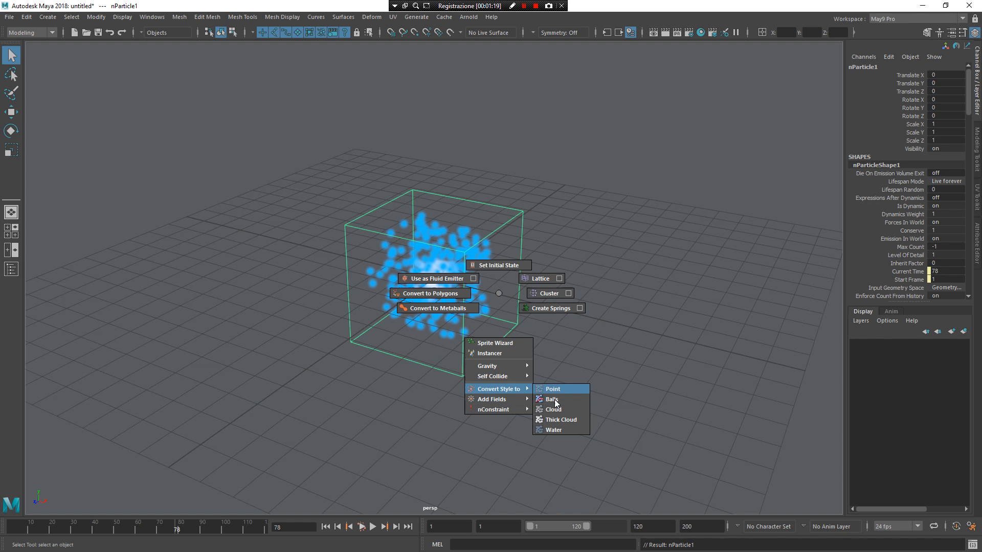
left_click(554, 410)
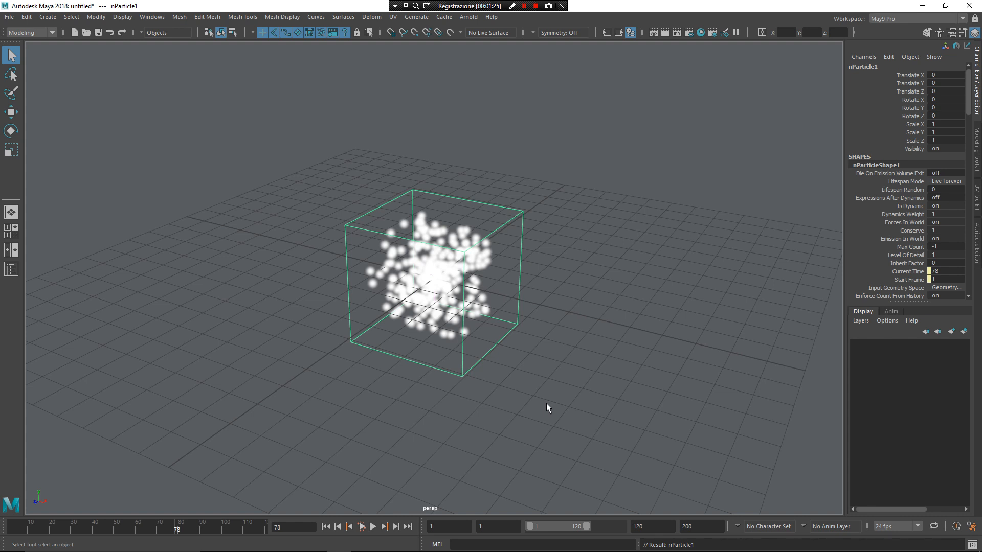
mouse_move(313, 305)
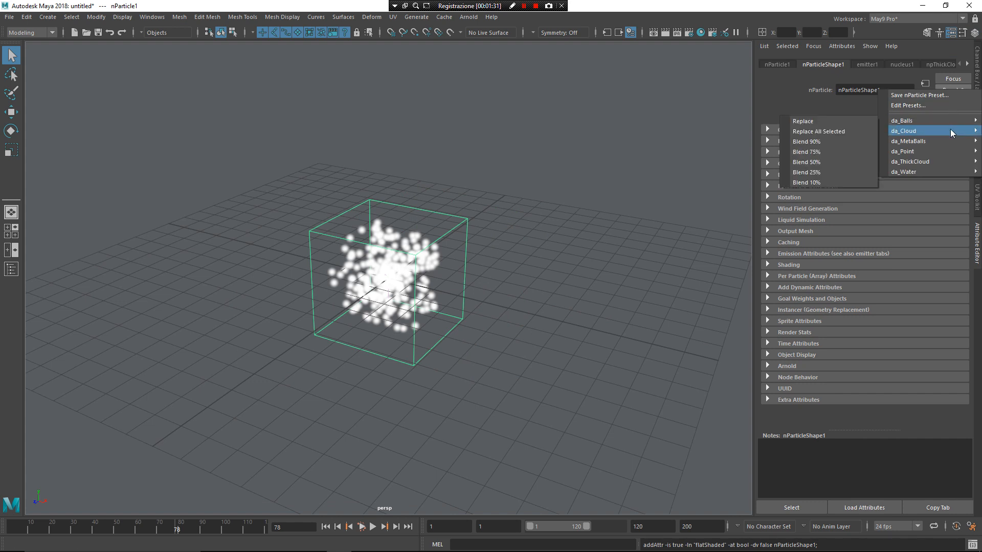
mouse_move(930, 151)
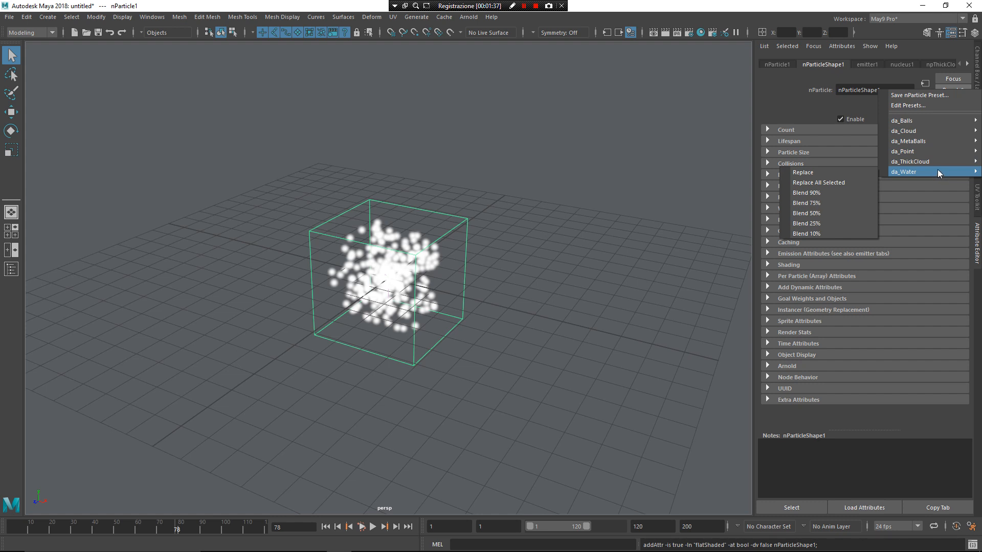
mouse_move(833, 213)
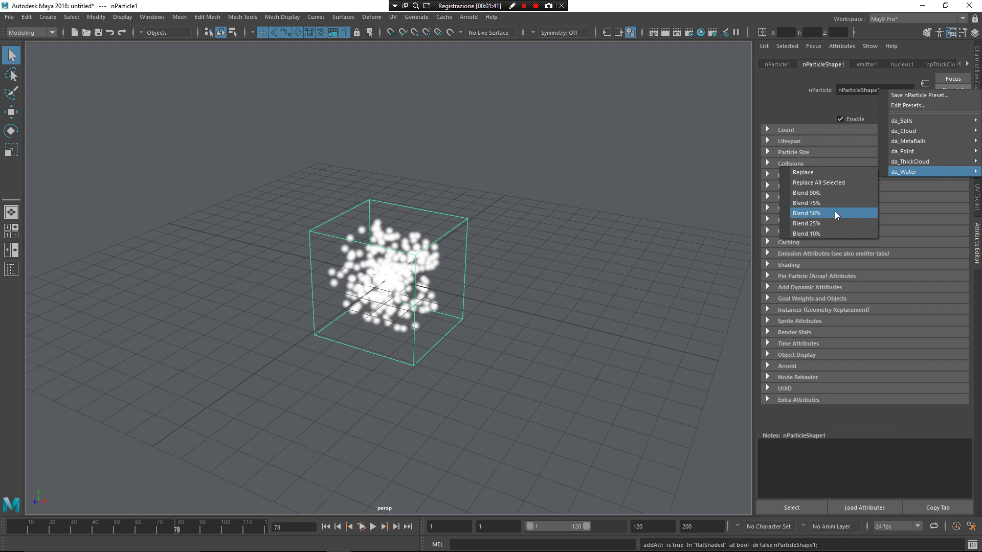
Blend the da_Water preset into nParticleShape1 at 50%
left_click(807, 213)
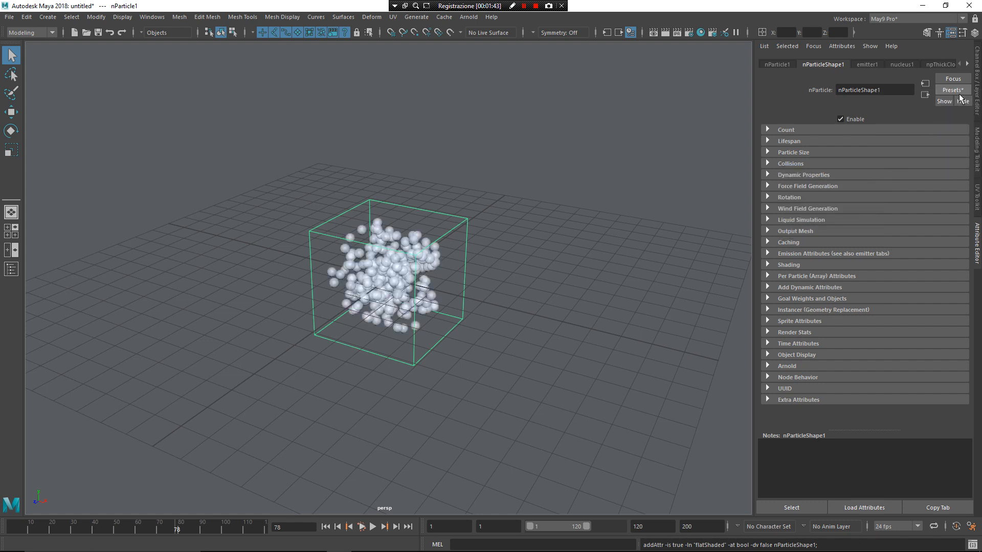
left_click(952, 90)
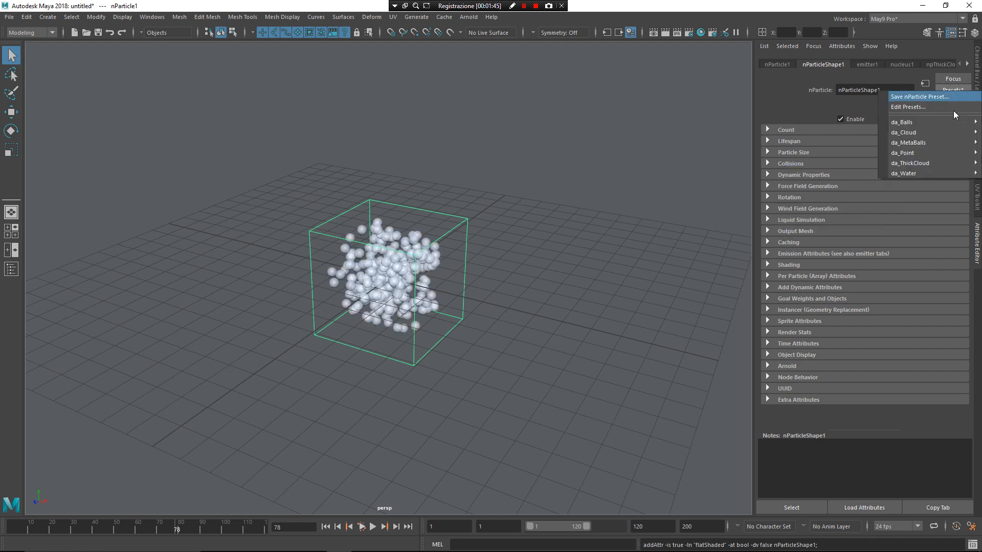
mouse_move(908, 142)
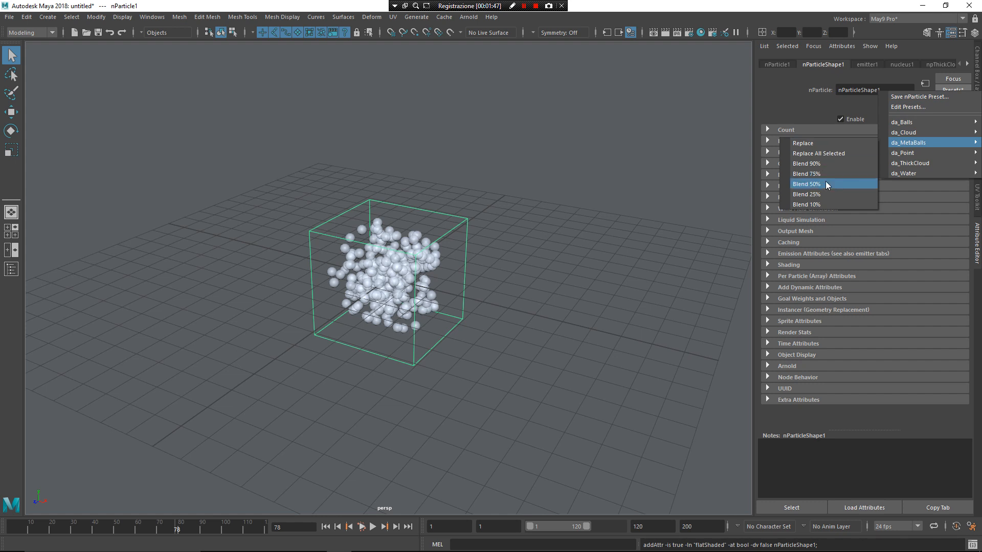
left_click(808, 183)
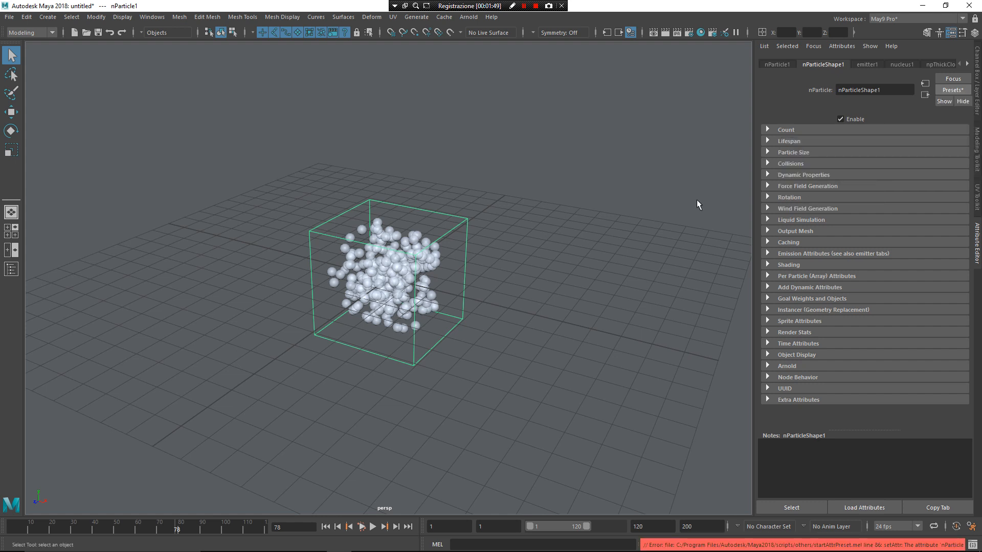
mouse_move(701, 326)
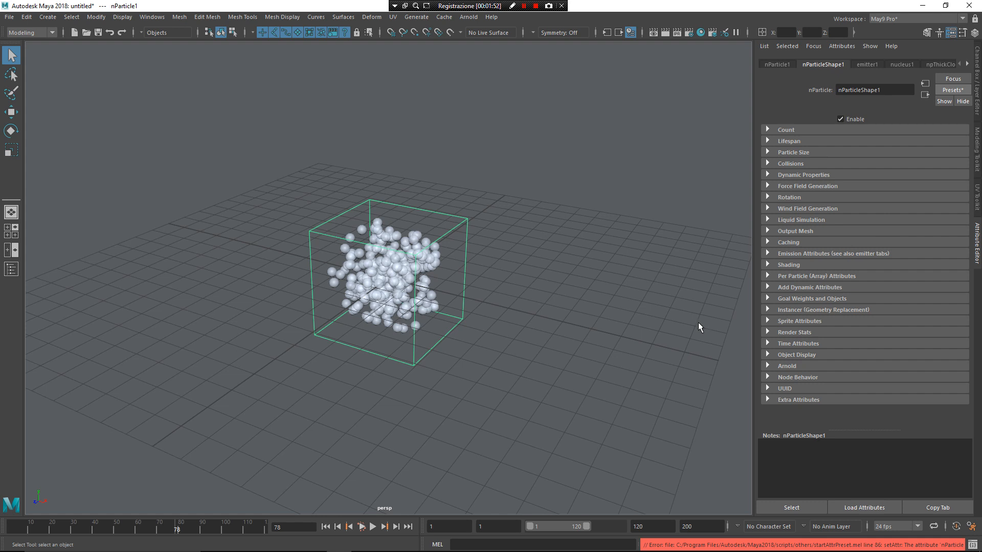
mouse_move(694, 324)
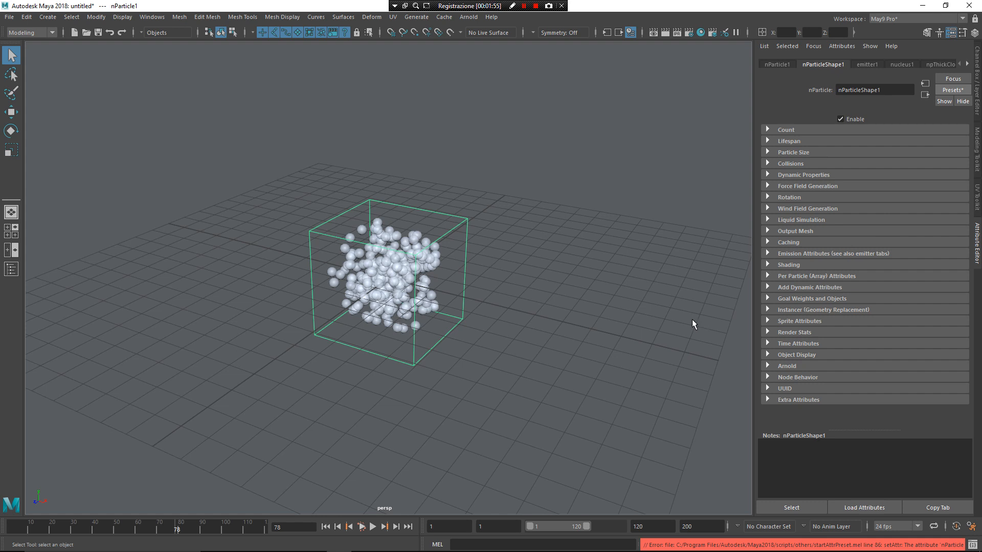